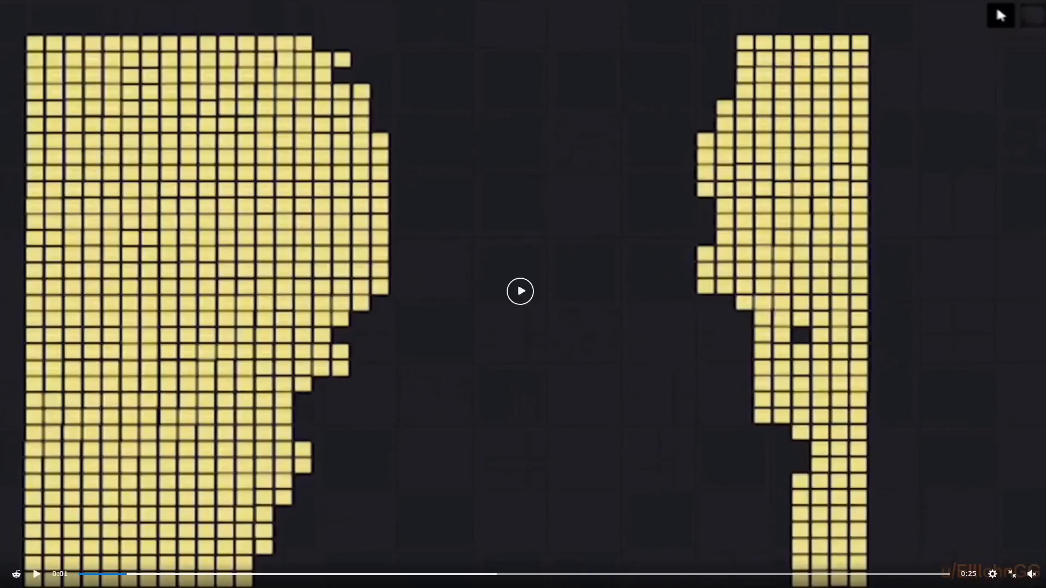
- Start playback of the People Playground video with the two yellow block structures
click(520, 291)
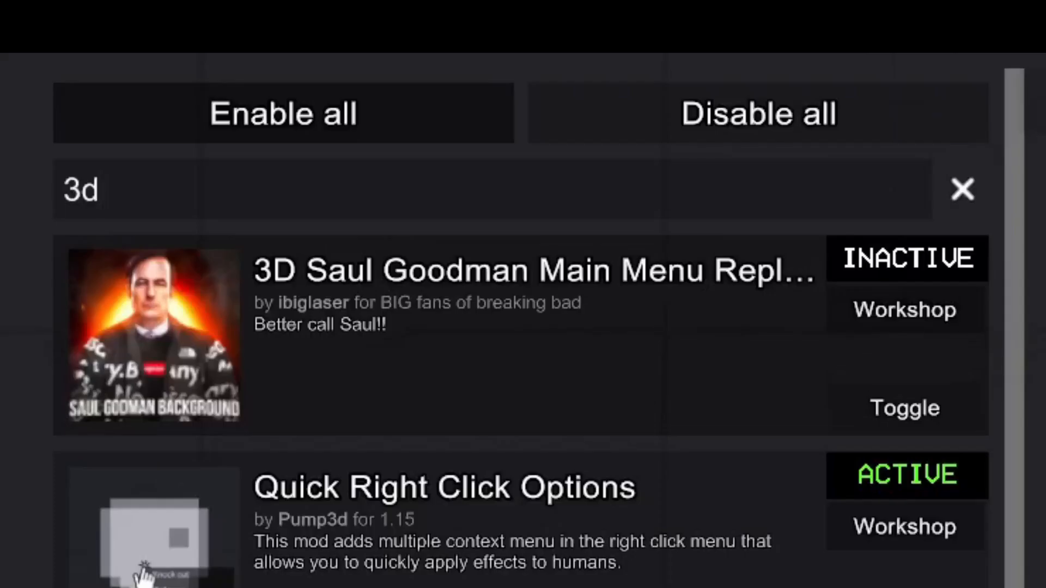
- Click the video player during the clip of the mod list filtered by '3d'
click(904, 408)
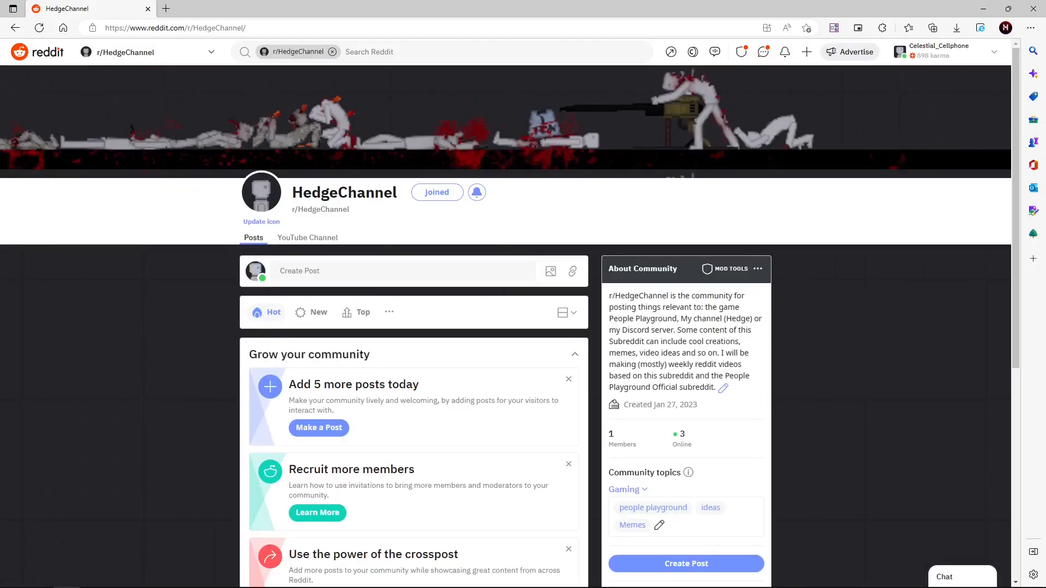
- Scroll down the r/HedgeChannel page to view its community topics and growth suggestions
scroll(down, 3)
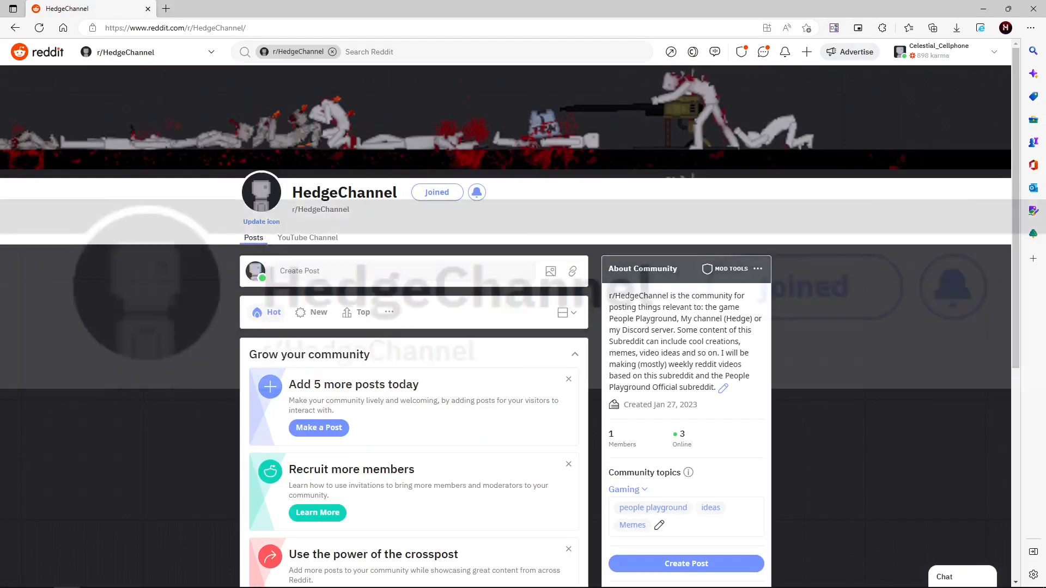
scroll(down, 3)
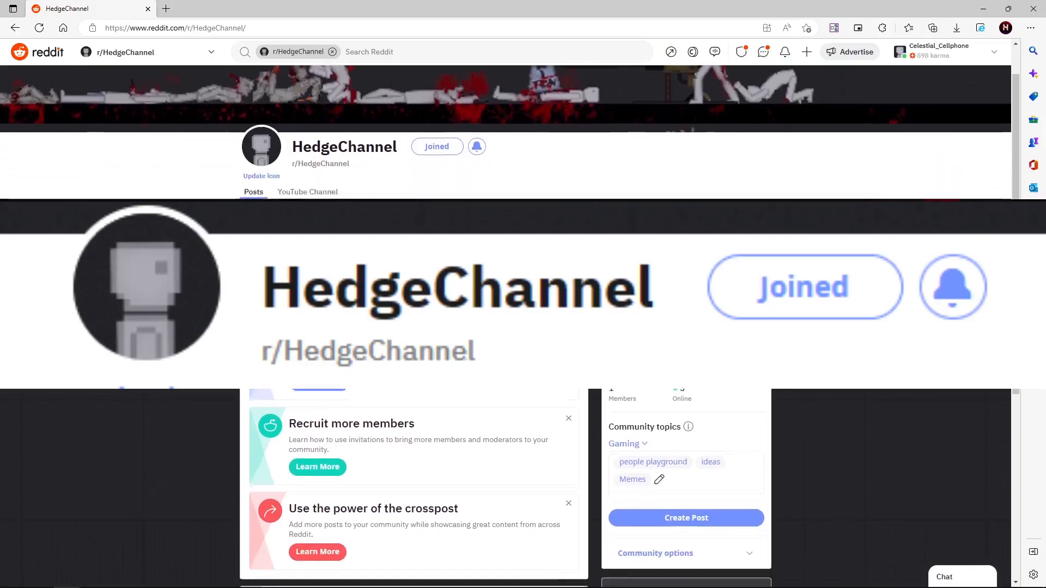